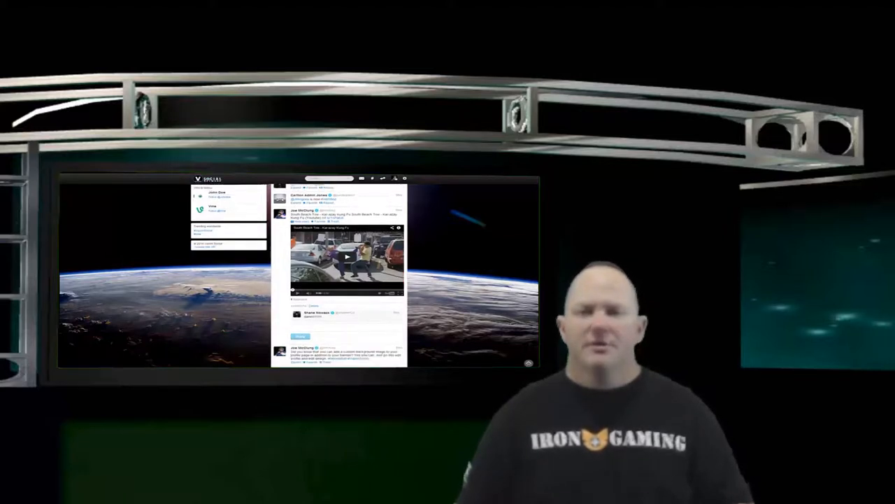
pyautogui.scroll(-3)
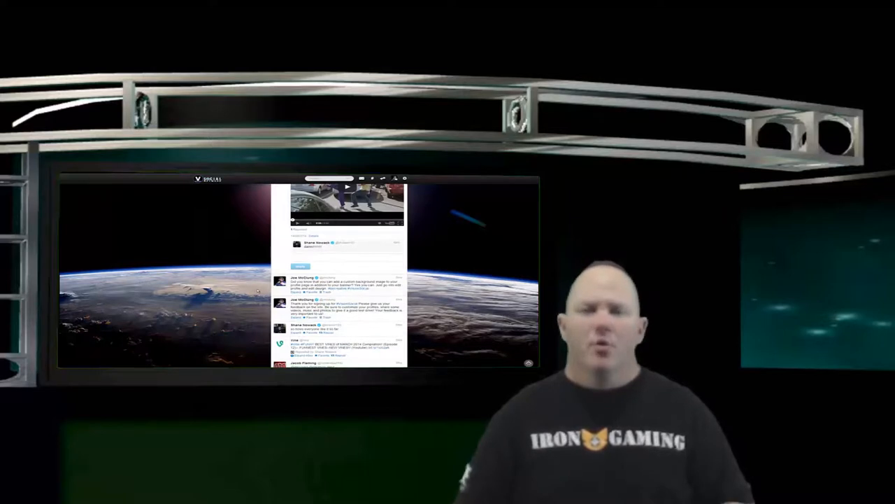
pyautogui.scroll(-3)
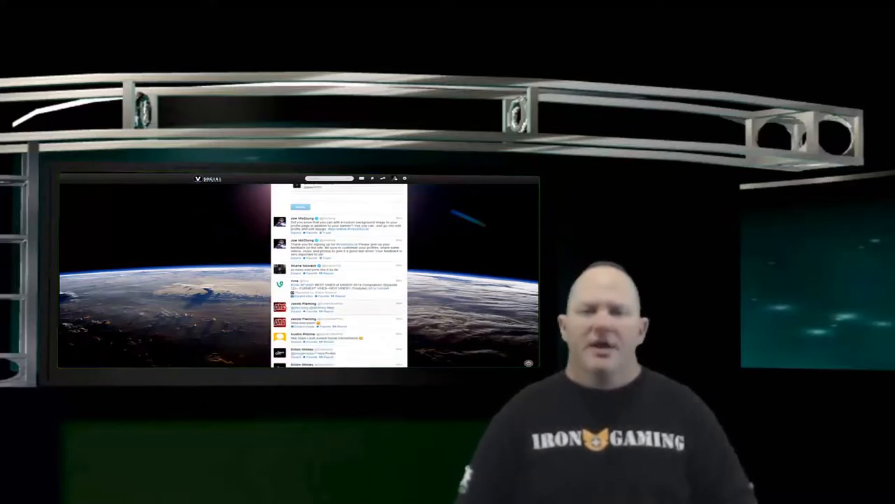